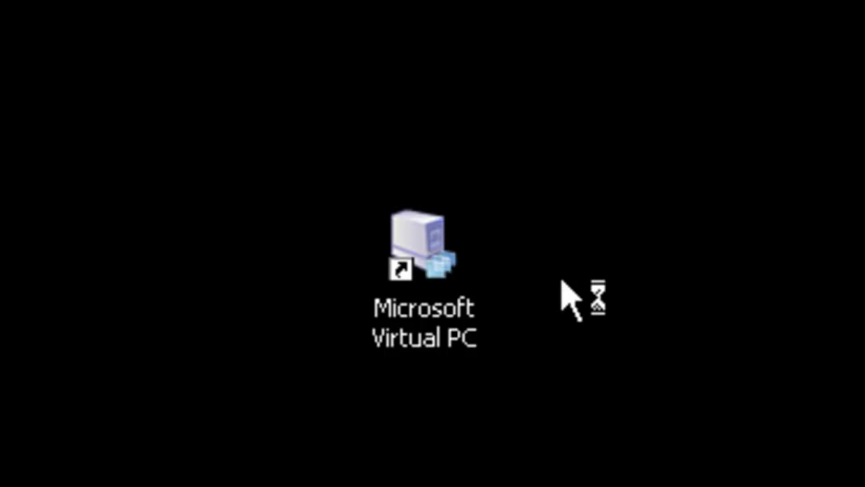
mouse_move(459, 291)
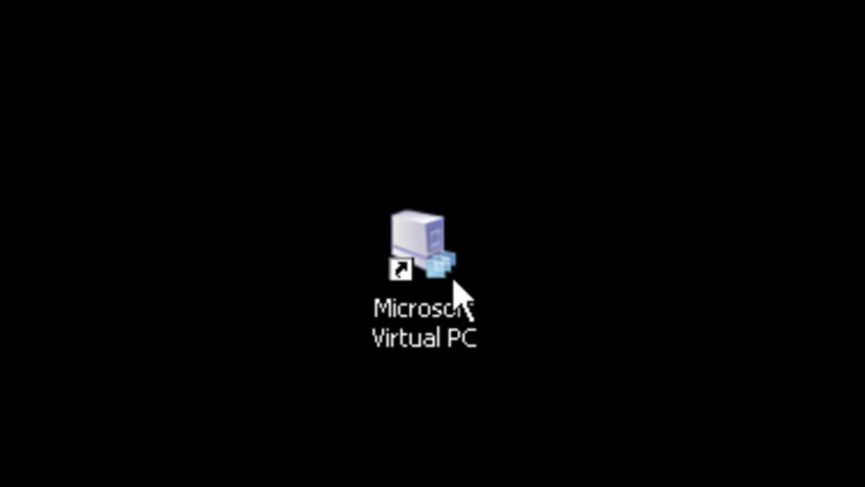
Launch Microsoft Virtual PC 2007 from its desktop shortcut to show the console
double_click(415, 243)
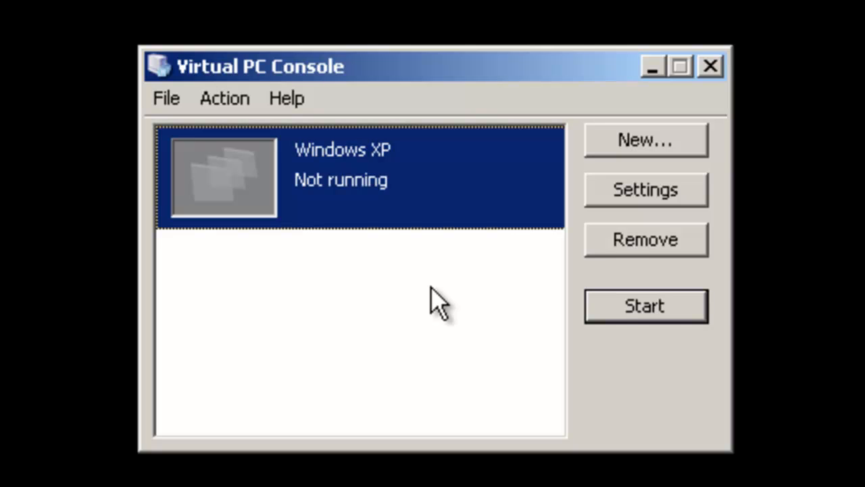
Start the Windows XP virtual machine and let it boot the setup CD
left_click(645, 305)
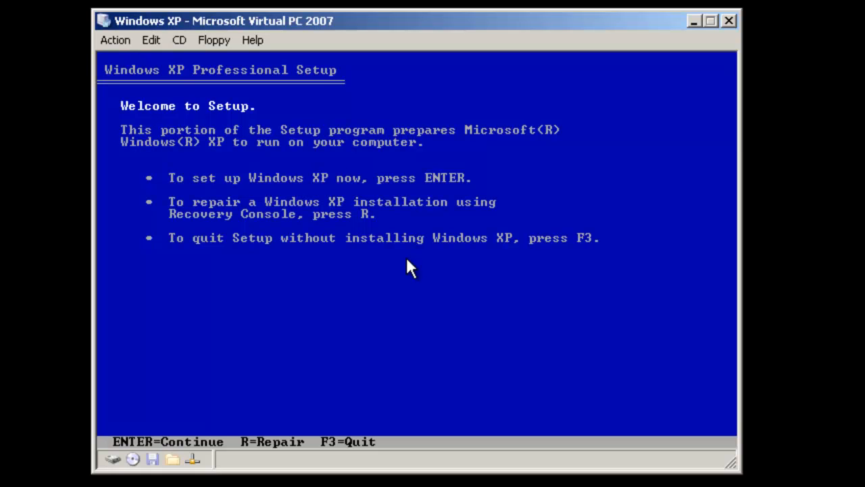
Begin Windows XP setup, page through the licence agreement and accept it with F8
key("enter")
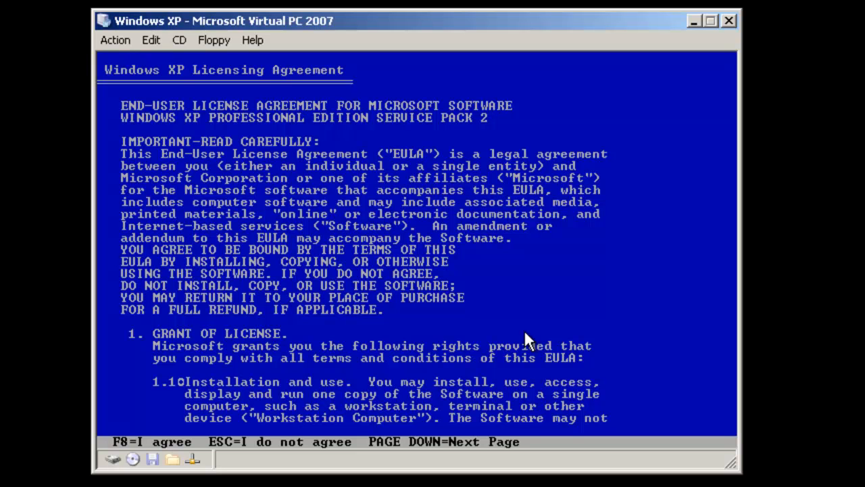
key("pagedown")
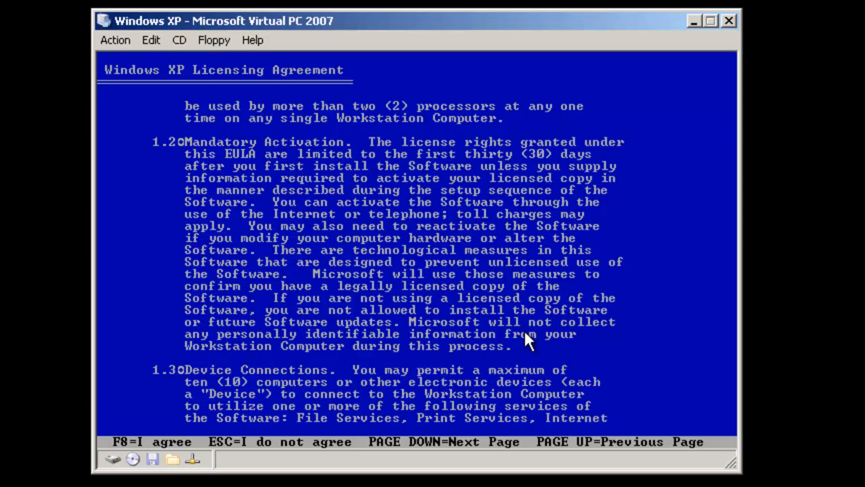
key("pagedown")
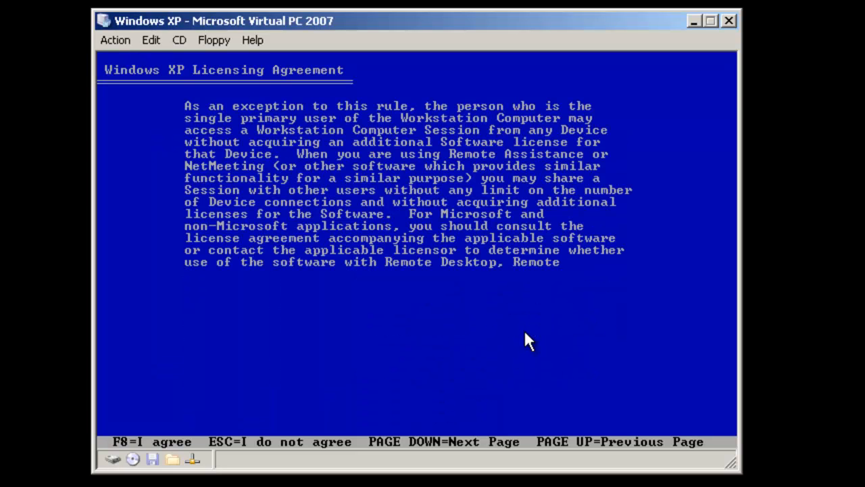
key("f8")
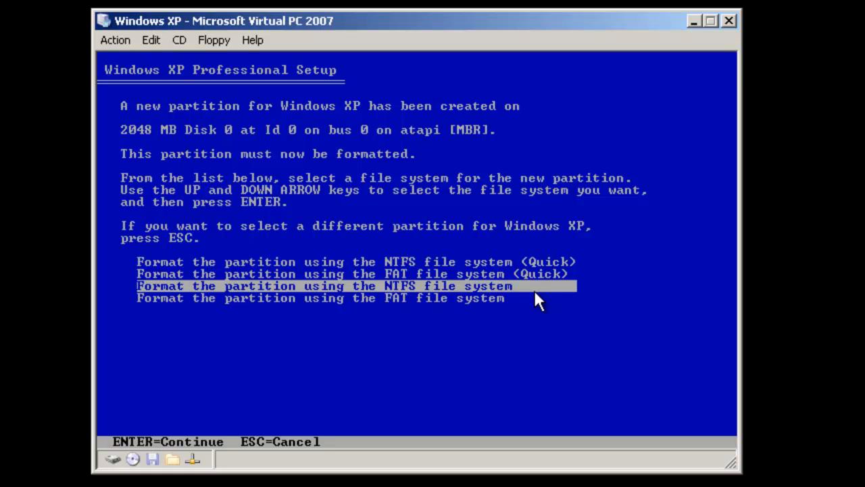
key("enter")
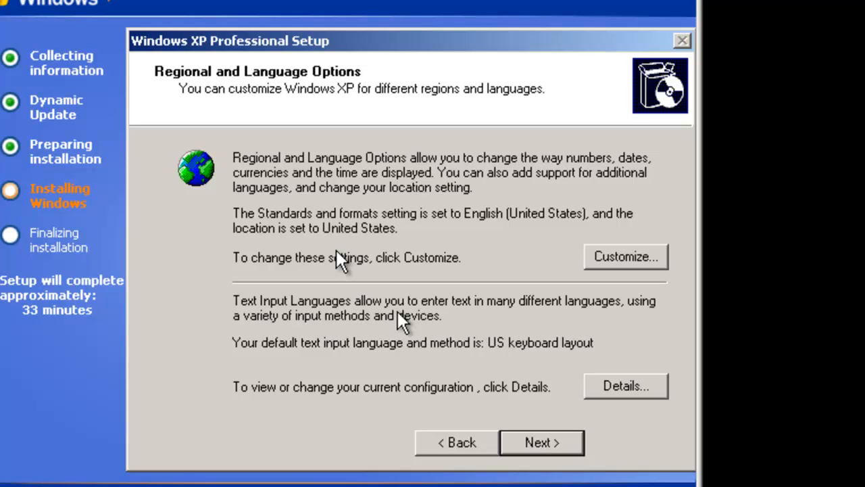
mouse_move(578, 361)
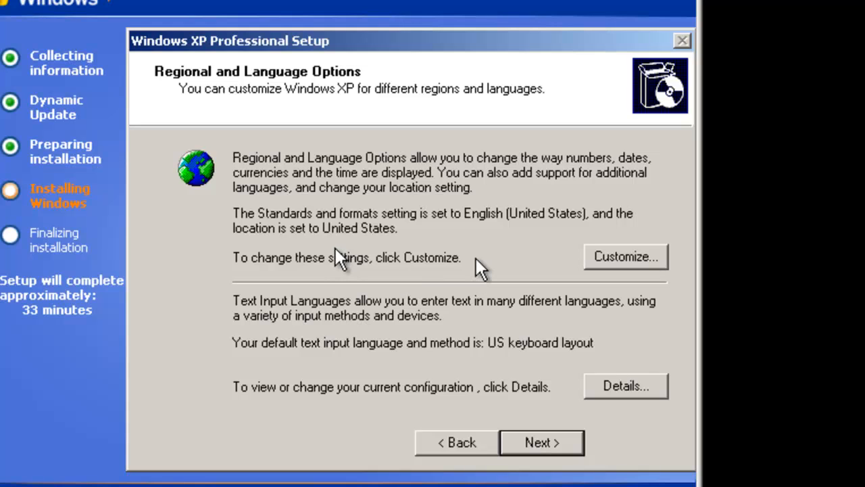
Keep regional defaults and enter name 'Admin' and organization 'anITKB.com'
left_click(540, 442)
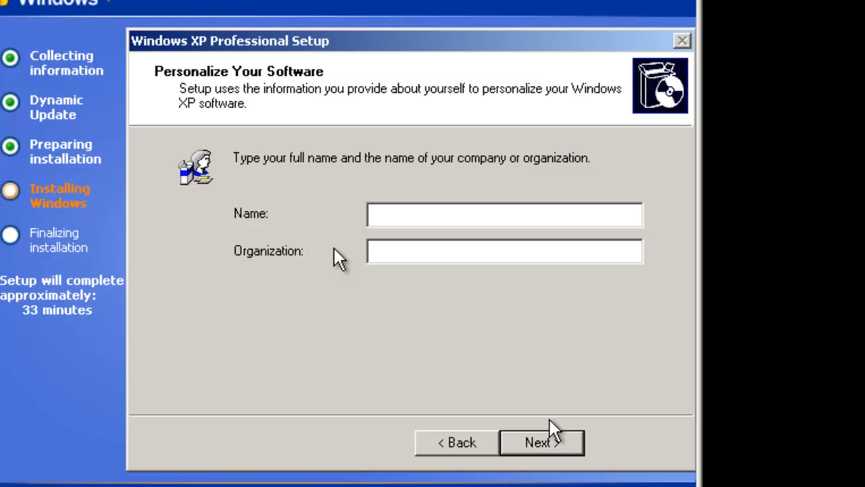
left_click(504, 213)
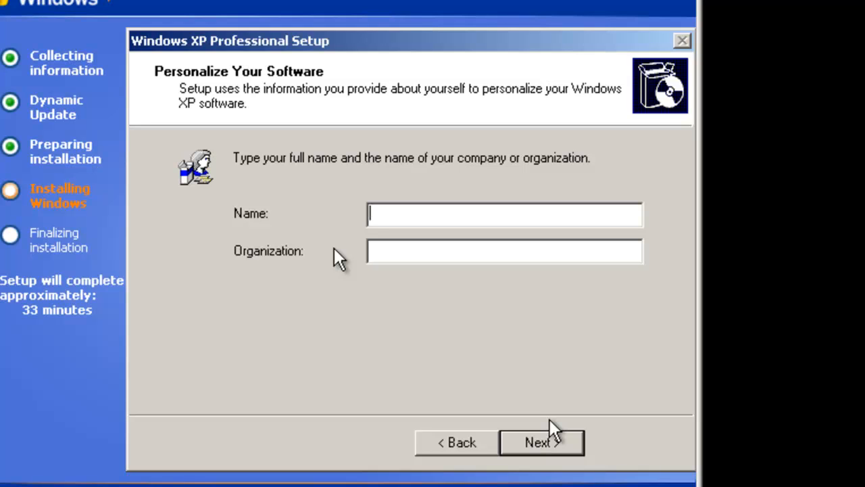
type("Admin")
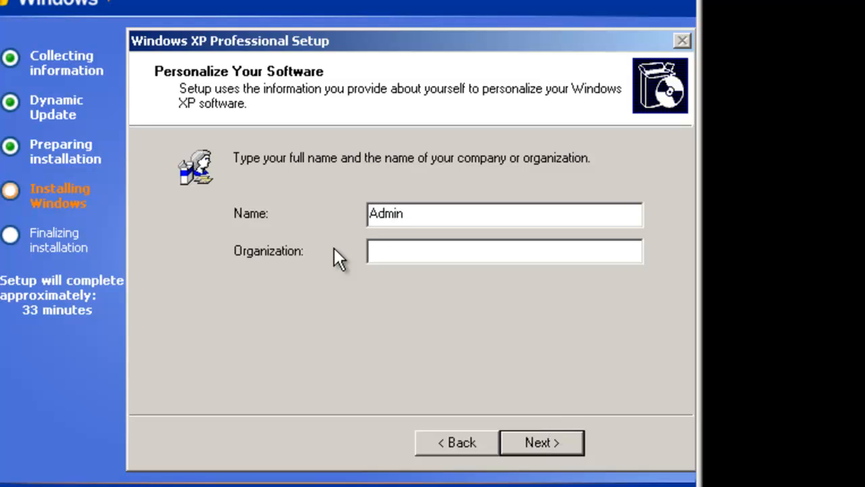
type("anIT")
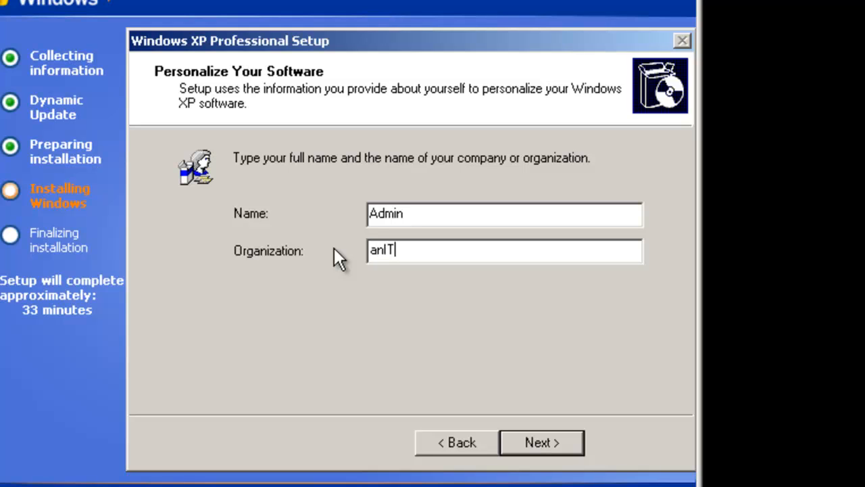
type("KB.com")
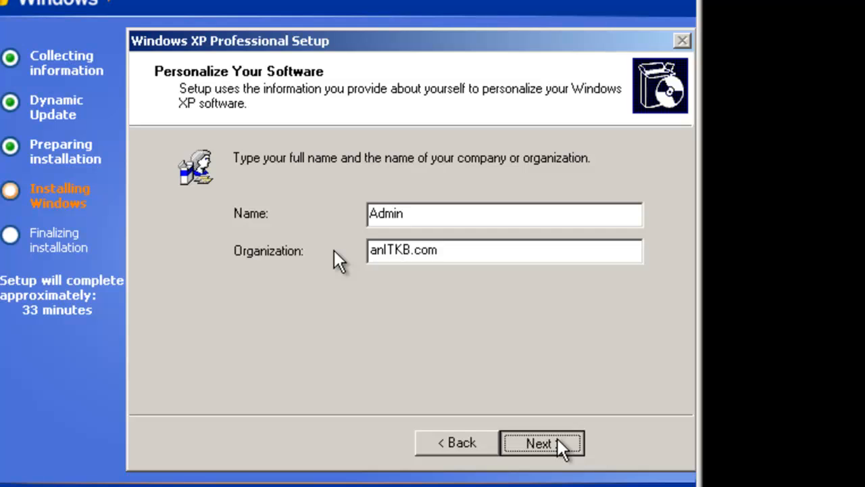
left_click(542, 443)
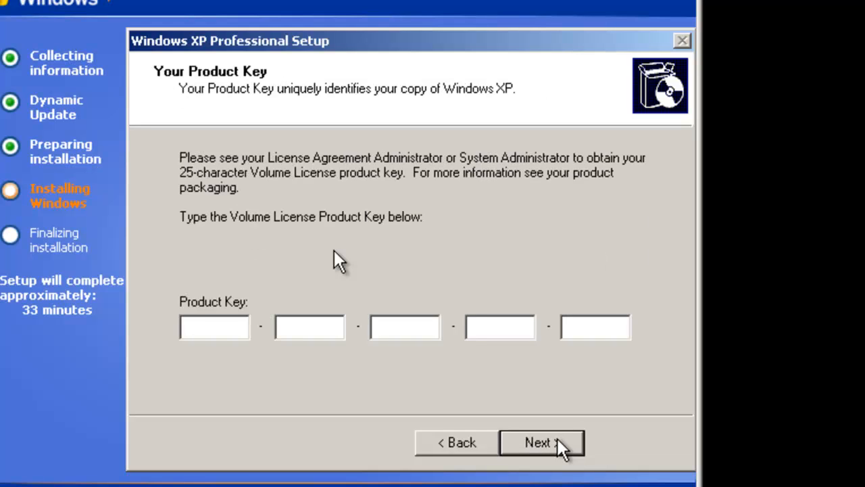
Enter the product key, keep the suggested computer name and set the Administrator password
left_click(541, 442)
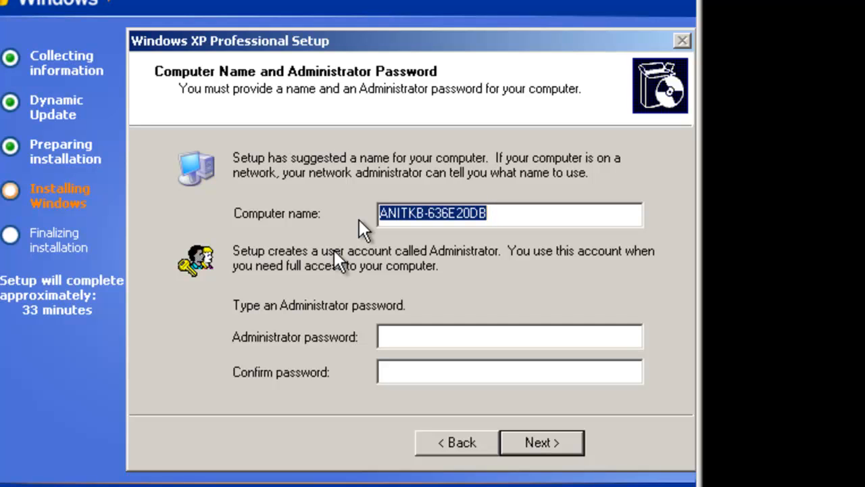
left_click(510, 337)
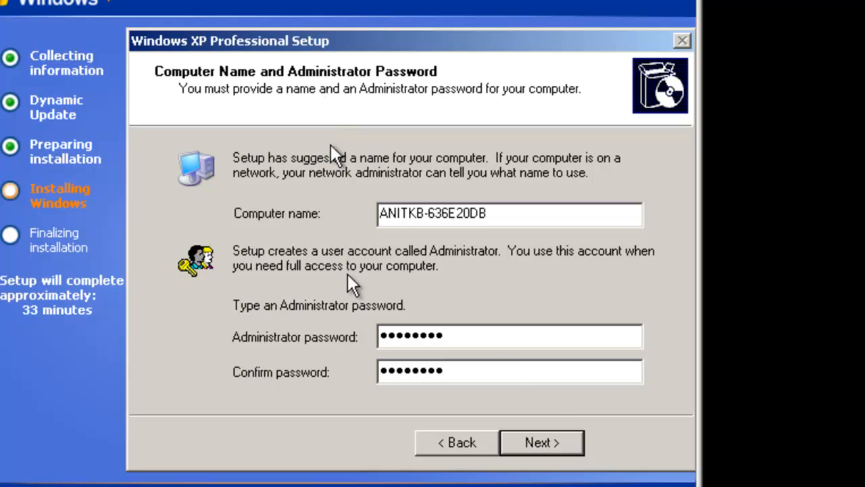
left_click(541, 442)
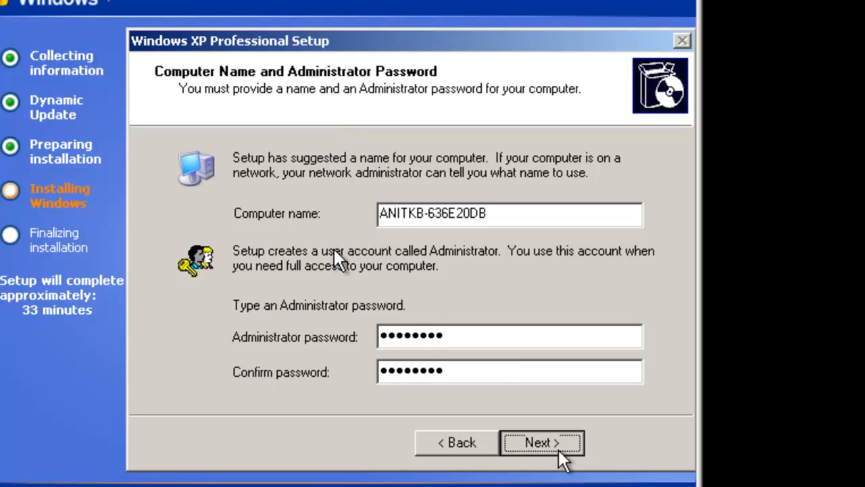
left_click(542, 442)
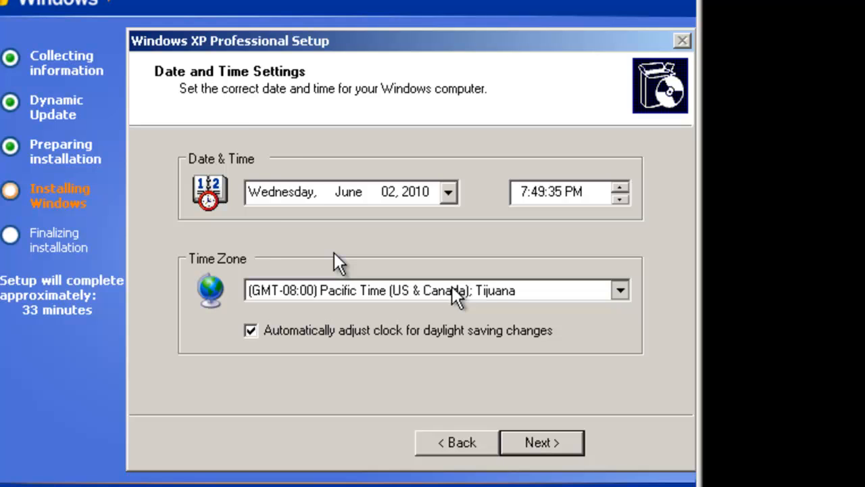
left_click(619, 290)
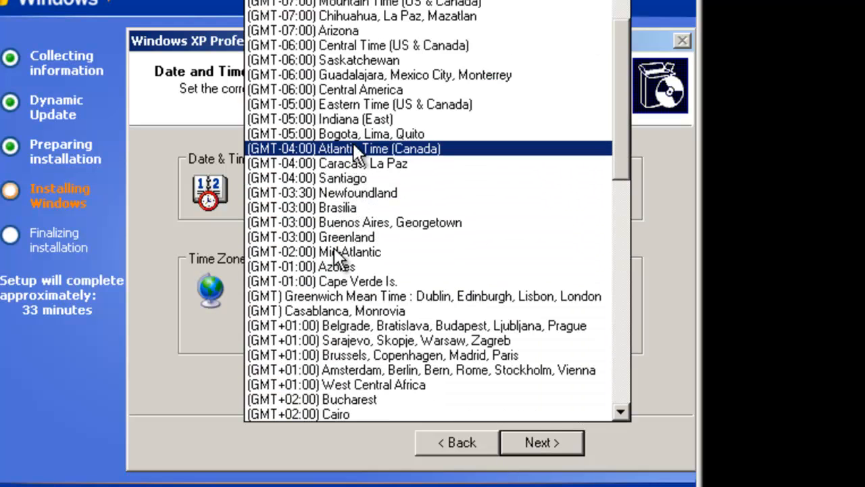
left_click(360, 104)
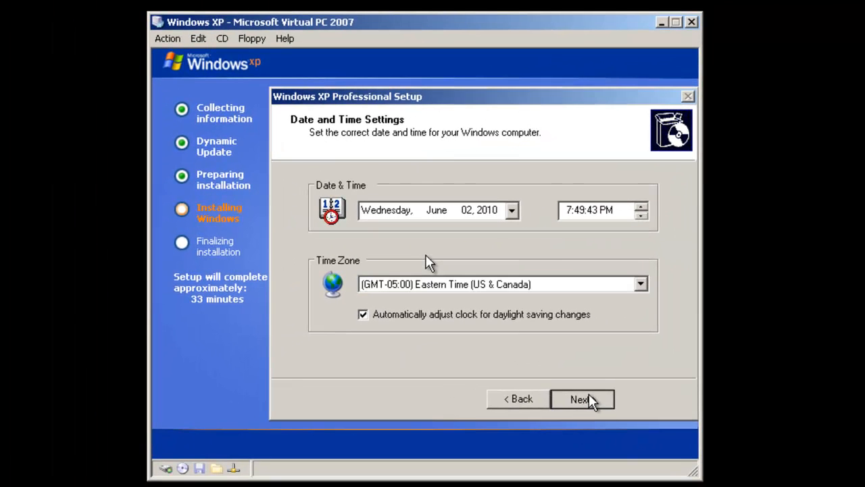
left_click(579, 399)
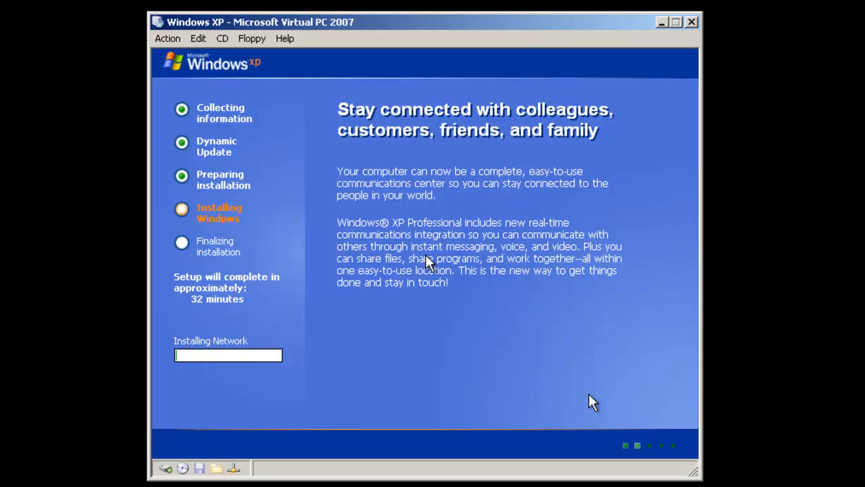
mouse_move(510, 358)
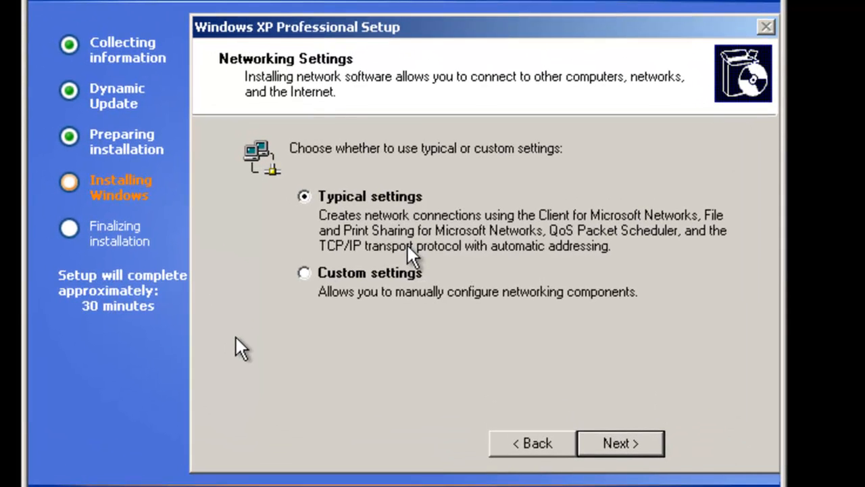
mouse_move(81, 13)
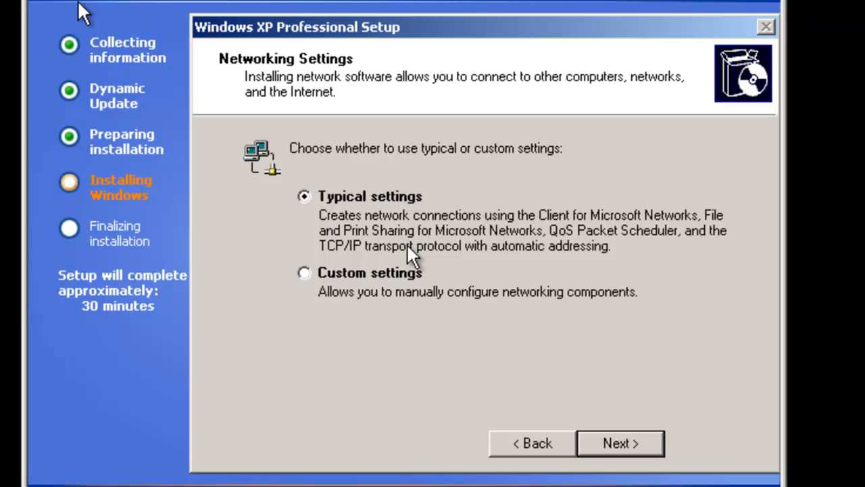
mouse_move(534, 358)
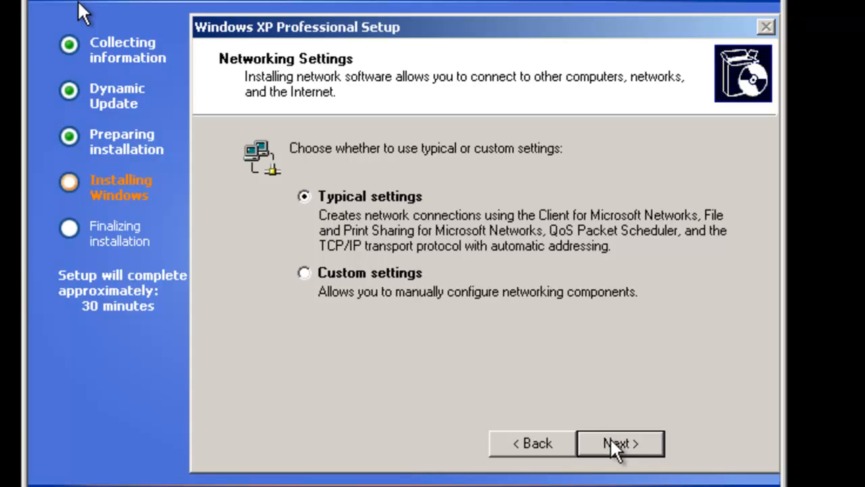
Accept Typical networking settings for the Windows XP guest
left_click(619, 442)
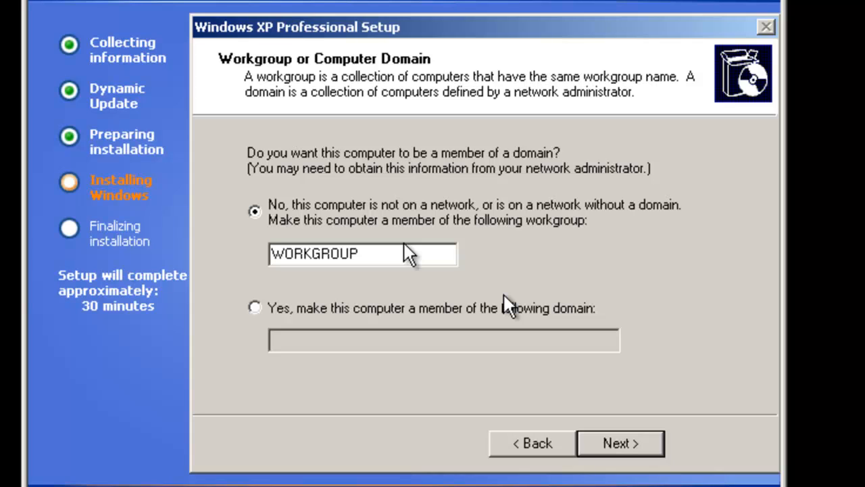
mouse_move(413, 257)
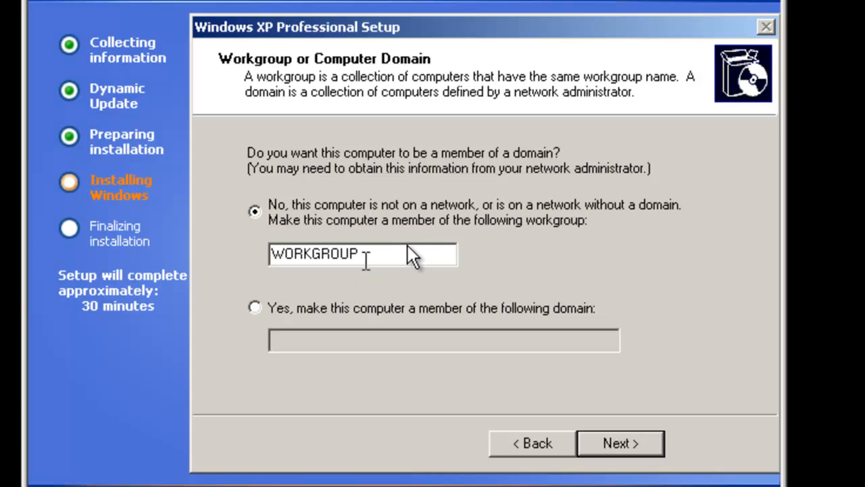
mouse_move(621, 425)
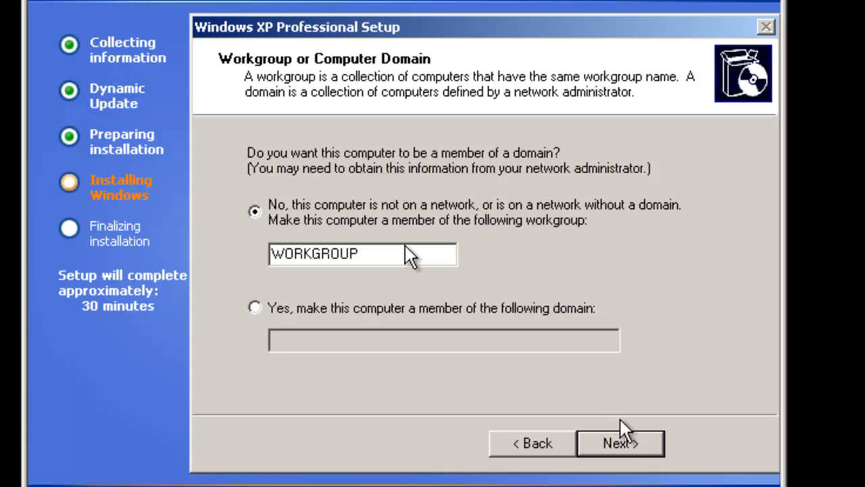
Keep the computer in the default WORKGROUP rather than a domain
left_click(620, 442)
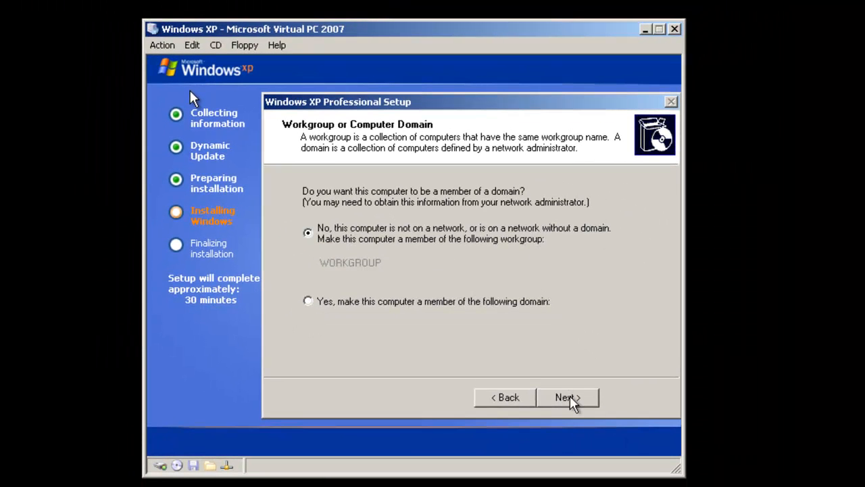
Let setup finish and reboot, then accept the automatic display resolution adjustment
left_click(567, 397)
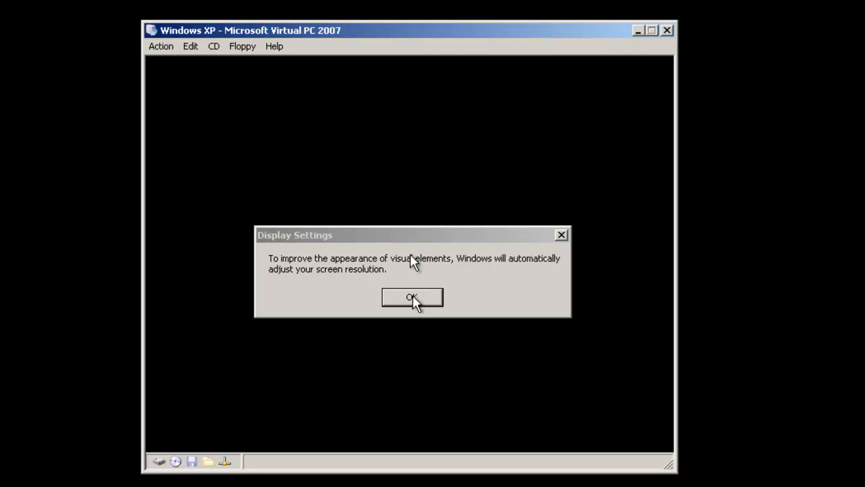
left_click(411, 298)
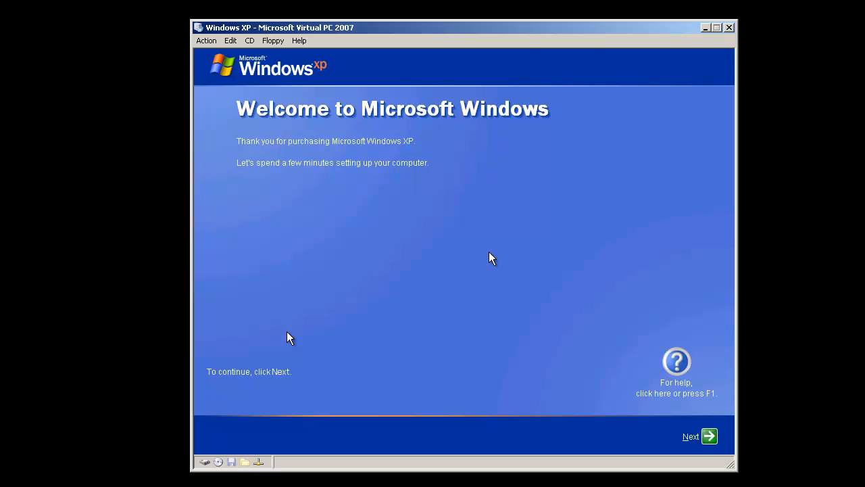
Choose 'Help protect my PC' for Automatic Updates and 'No, not at this time' for registration
left_click(707, 436)
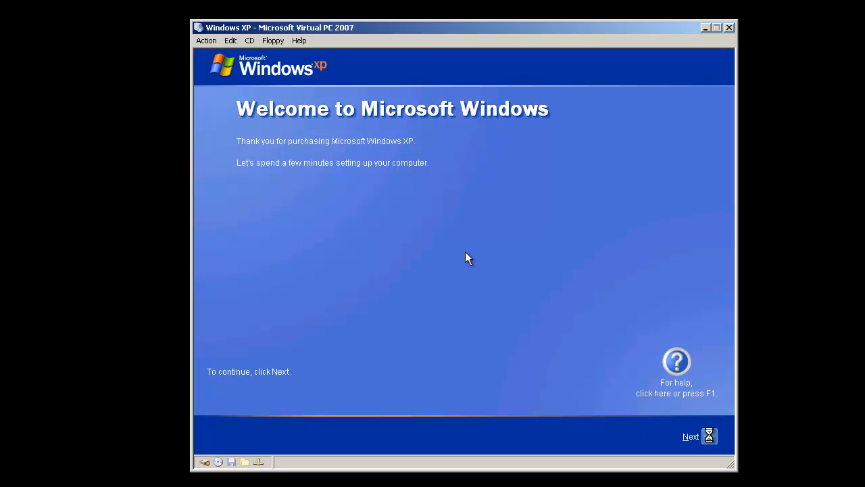
left_click(691, 436)
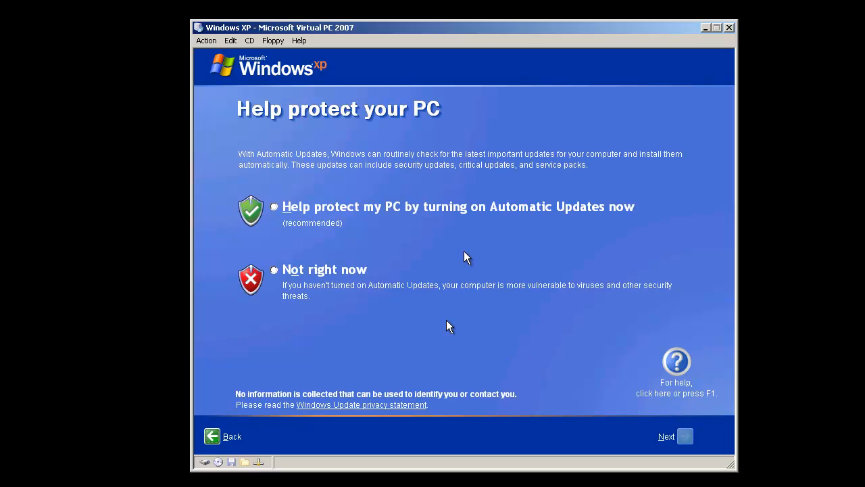
mouse_move(402, 212)
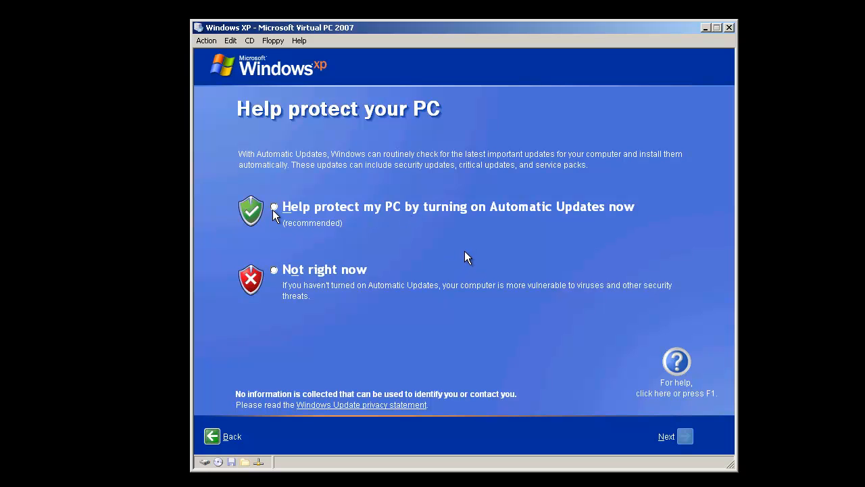
left_click(274, 206)
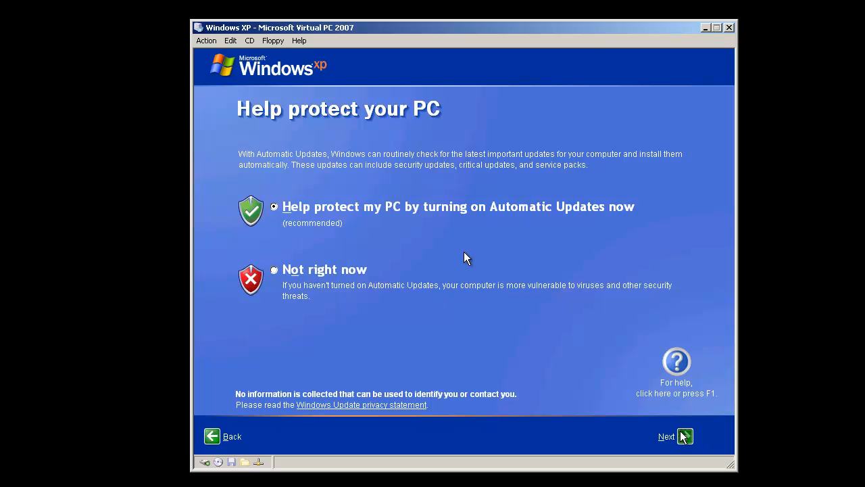
left_click(674, 436)
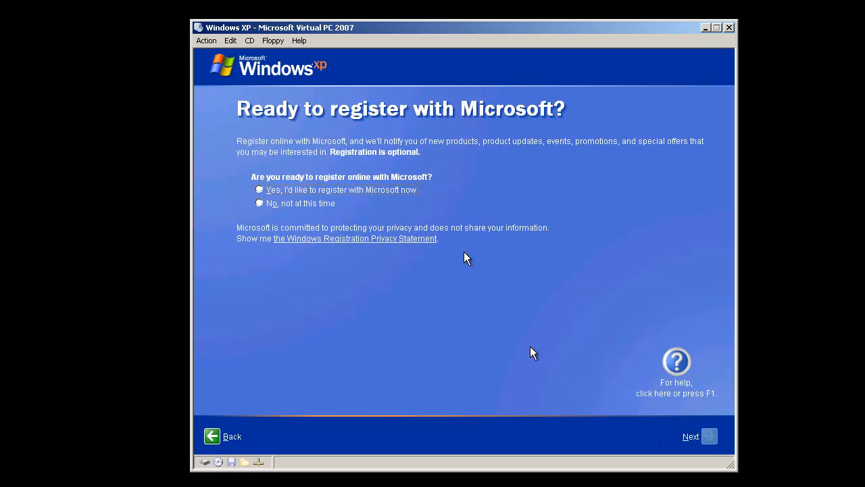
mouse_move(339, 213)
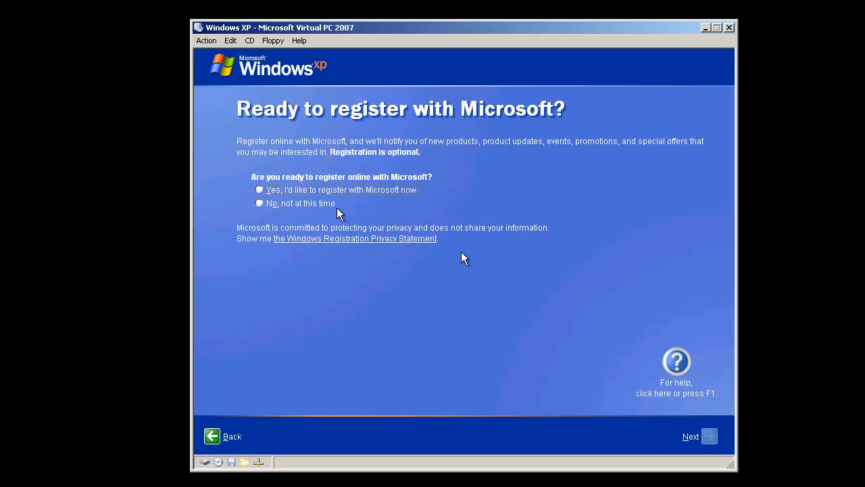
left_click(260, 202)
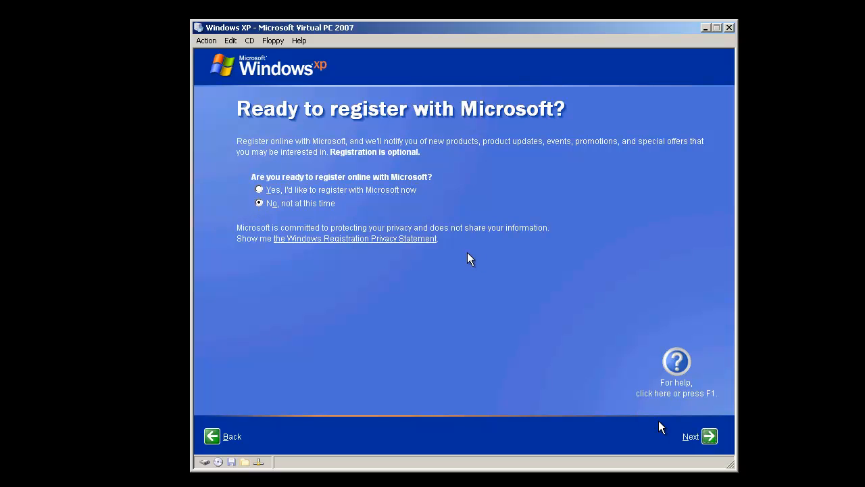
left_click(699, 436)
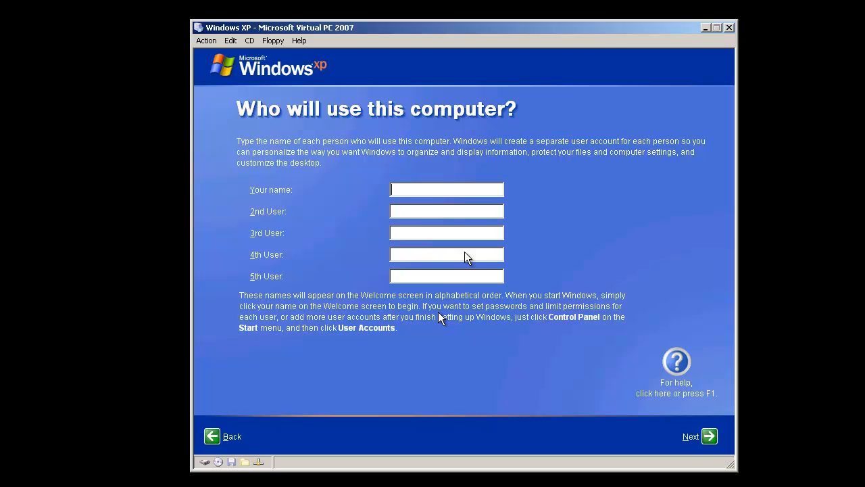
mouse_move(469, 354)
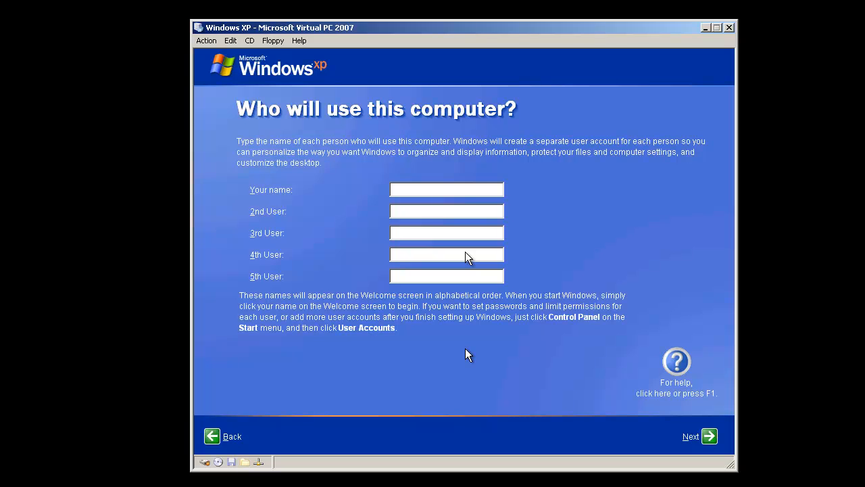
Enter User1 as the only user account and finish the welcome wizard
type("User1")
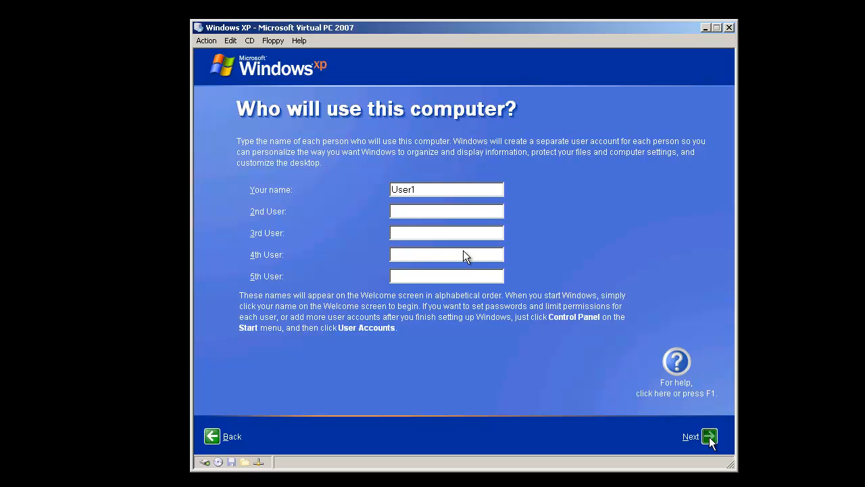
left_click(709, 436)
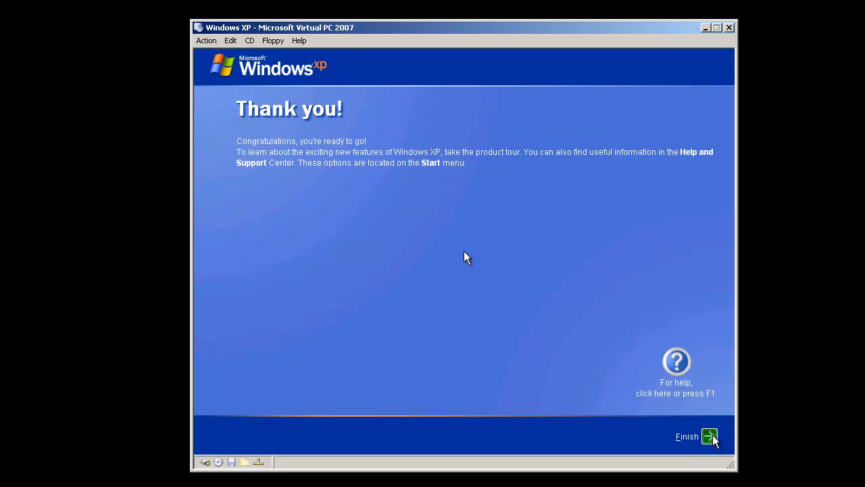
left_click(710, 436)
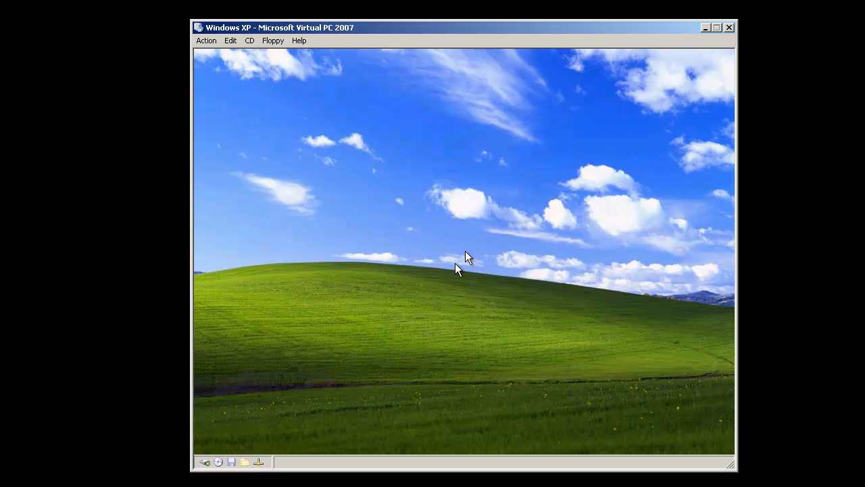